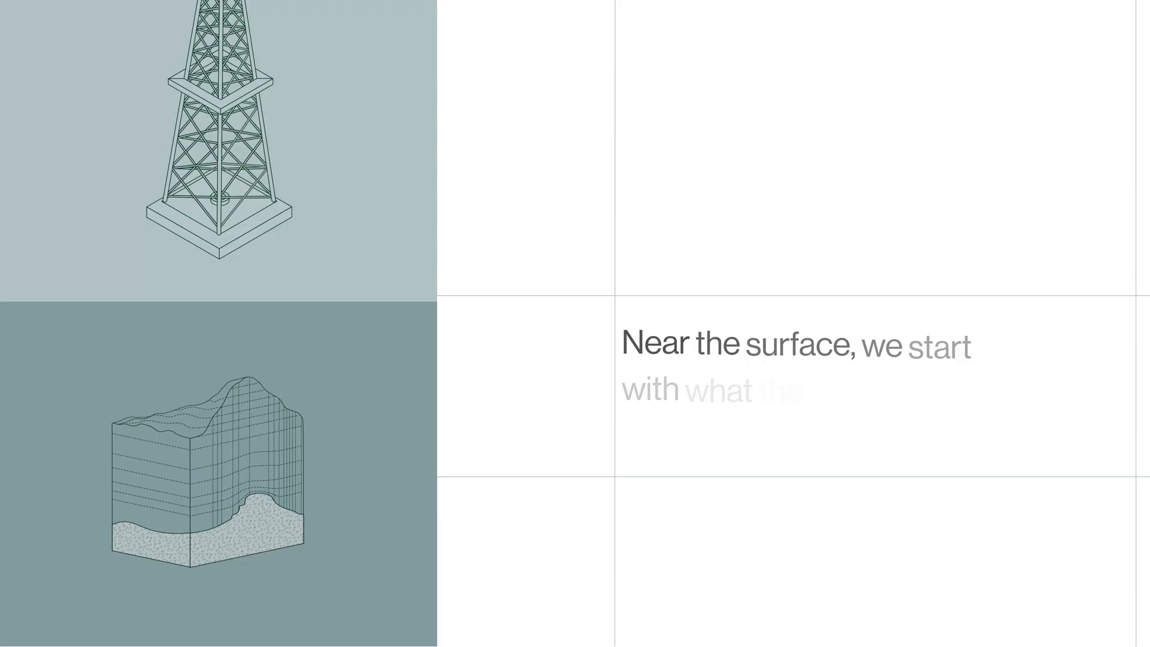
{"action": "scroll", "scroll_direction": "down", "scroll_amount": 3}
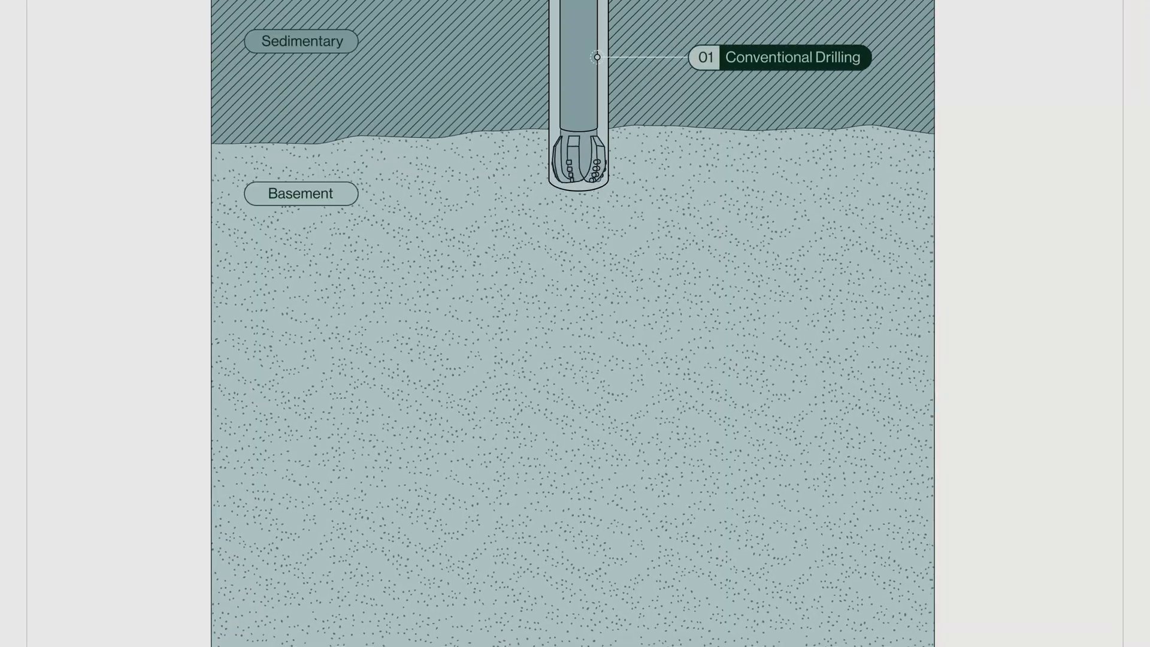
{"action": "scroll", "scroll_direction": "down", "scroll_amount": 3}
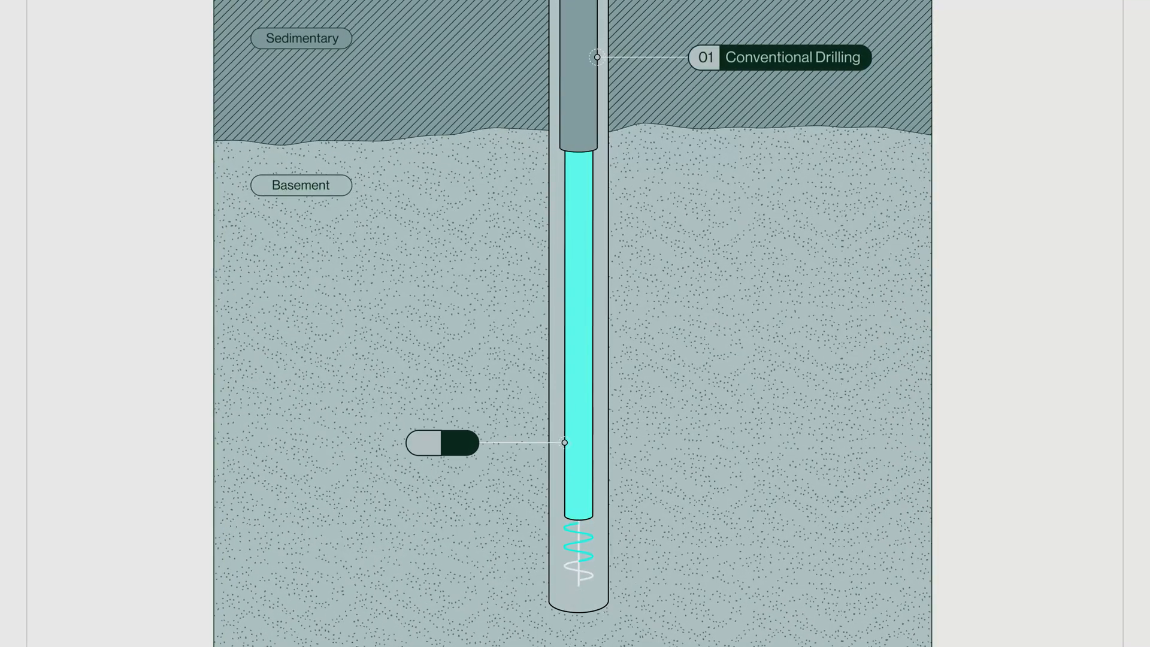